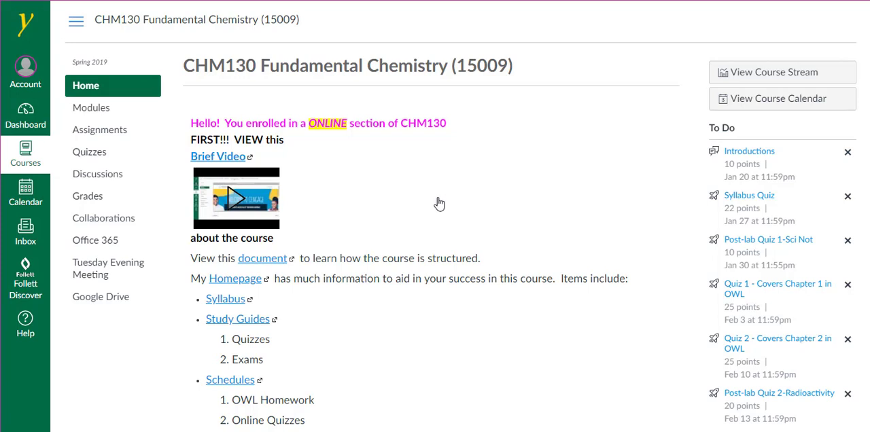
{"action": "mouse_move", "coordinate": [100, 130]}
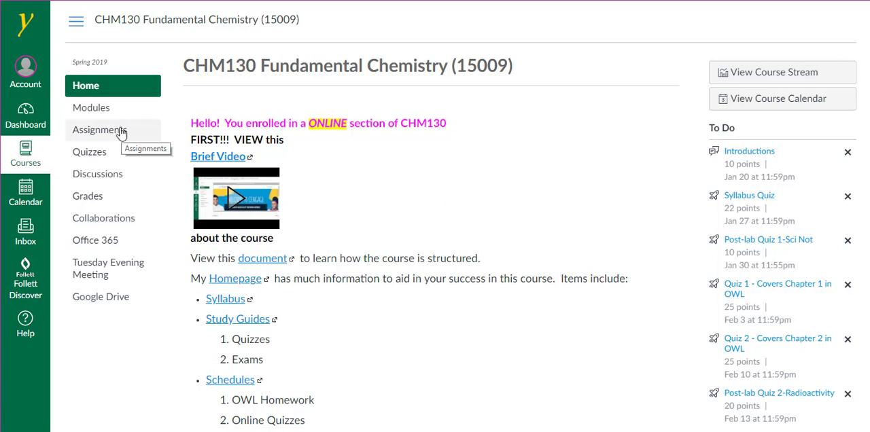
- Open the chemistry course's Assignments, view them by date, then group by type again
{"action": "left_click", "coordinate": [99, 130]}
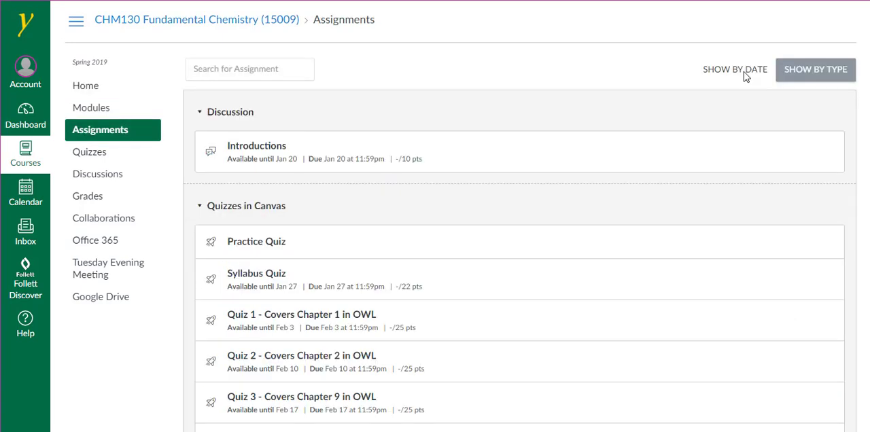
{"action": "left_click", "coordinate": [735, 70]}
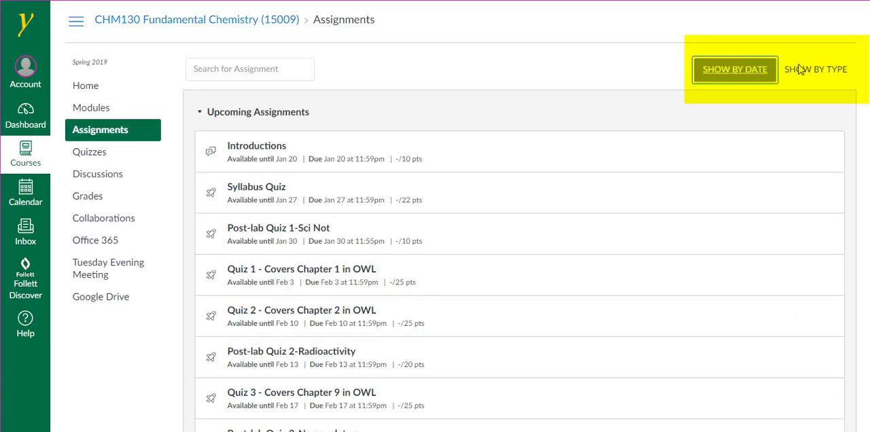
{"action": "left_click", "coordinate": [816, 69]}
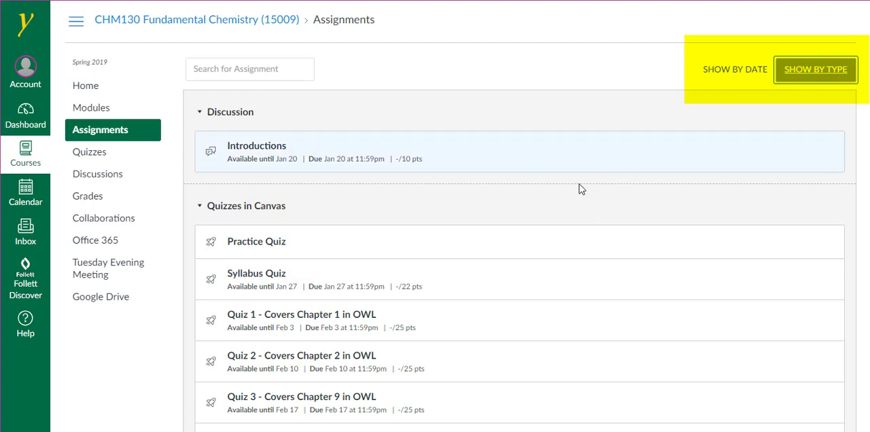
- Open the Sci Not assignment under Lab Worksheets to Upload
{"action": "scroll", "scroll_direction": "down", "scroll_amount": 3}
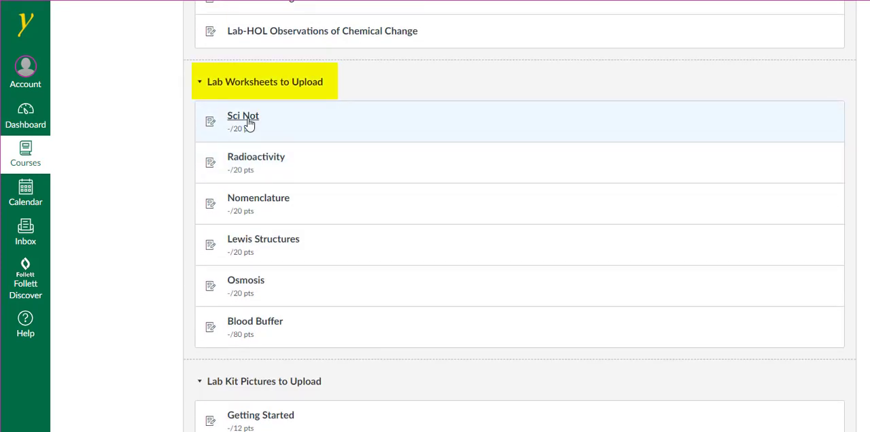
{"action": "left_click", "coordinate": [242, 115]}
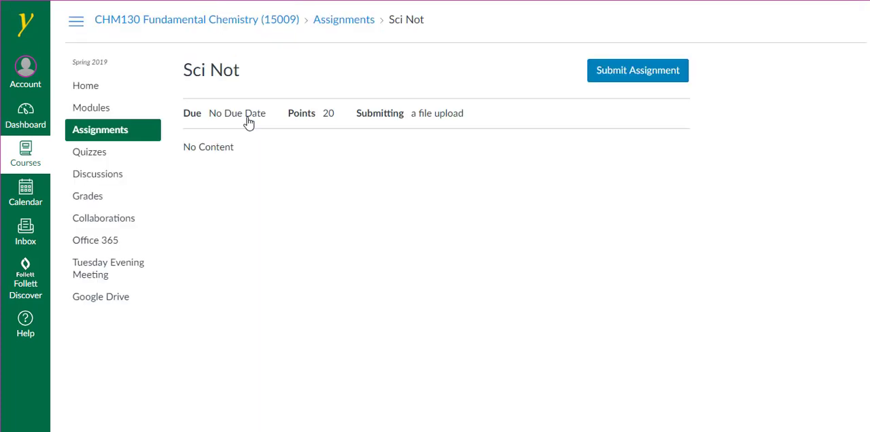
{"action": "mouse_move", "coordinate": [428, 134]}
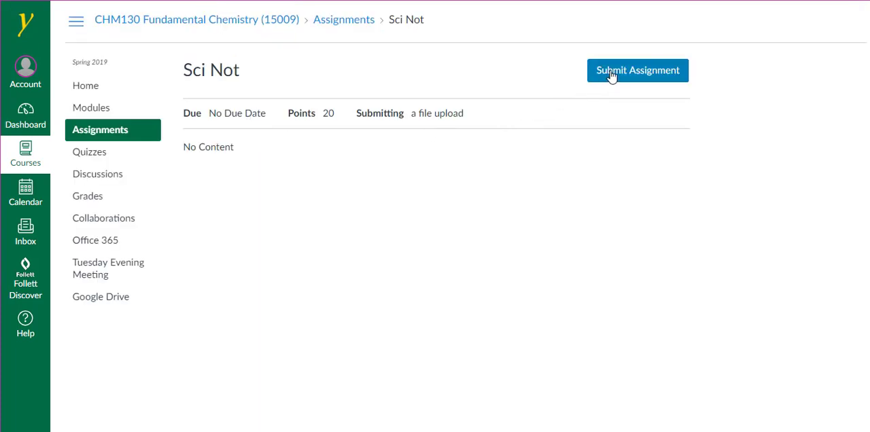
- Start a Sci Not submission and browse for a file to upload
{"action": "left_click", "coordinate": [637, 70]}
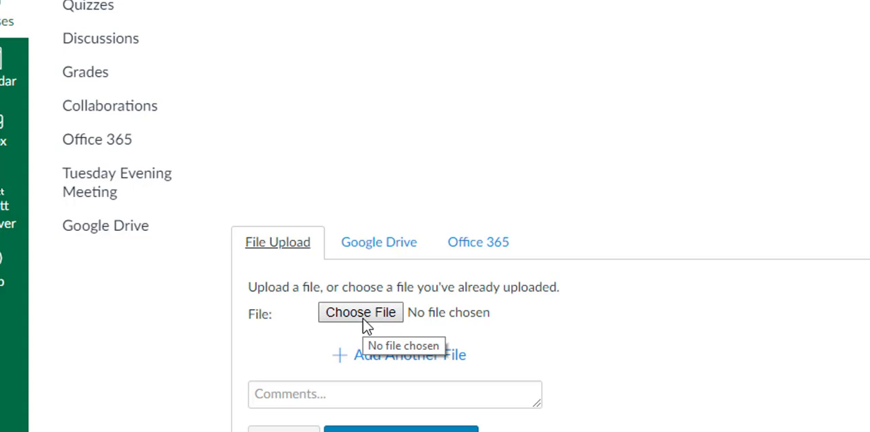
{"action": "mouse_move", "coordinate": [282, 252]}
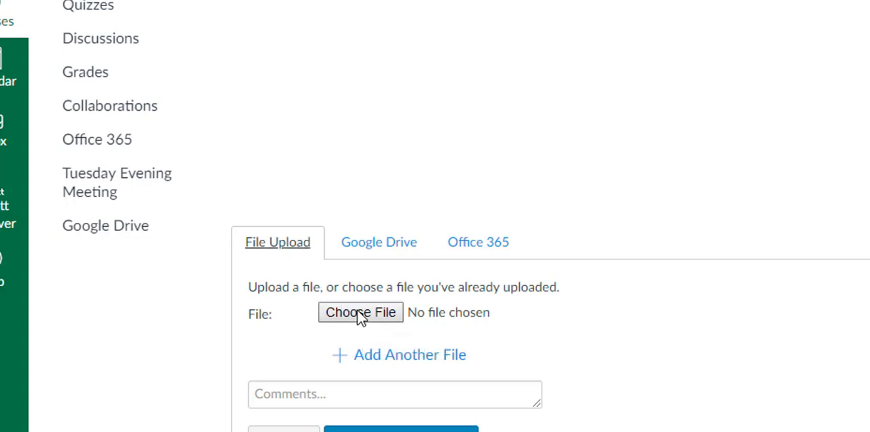
{"action": "left_click", "coordinate": [360, 311]}
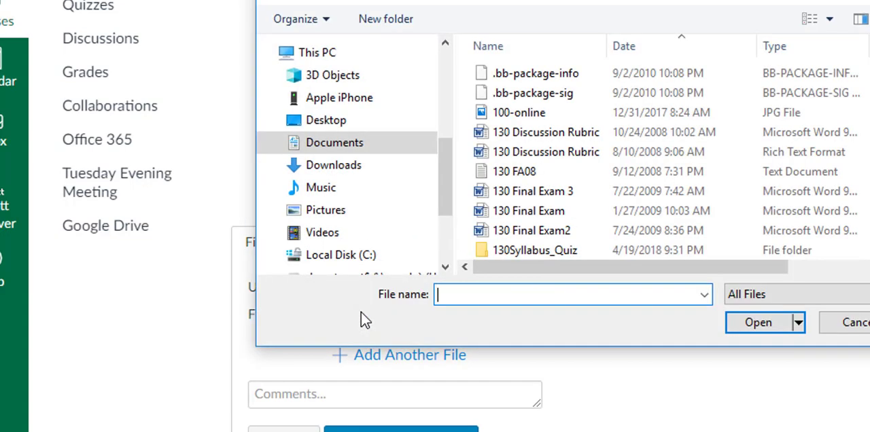
- Attach 8769_193134.pdf from the Desktop to the Sci Not upload form
{"action": "left_click", "coordinate": [334, 142]}
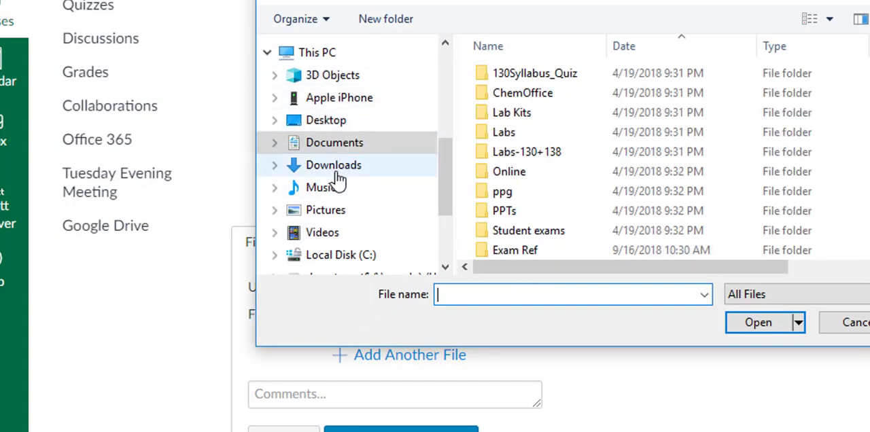
{"action": "left_click", "coordinate": [326, 120]}
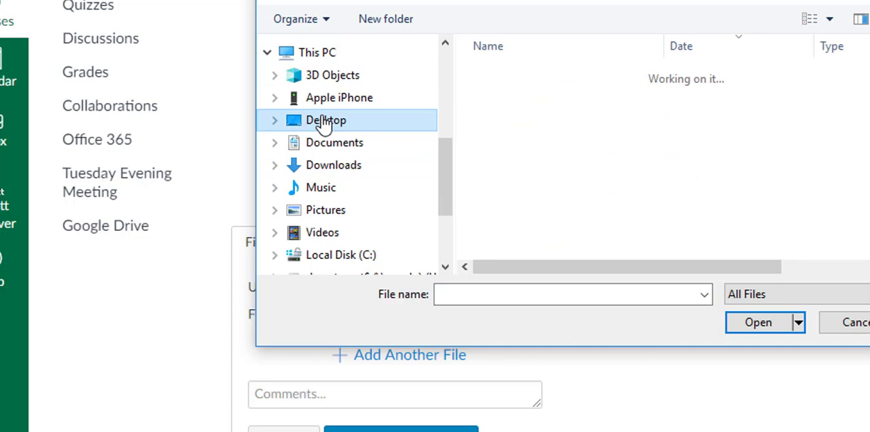
{"action": "left_click", "coordinate": [523, 171]}
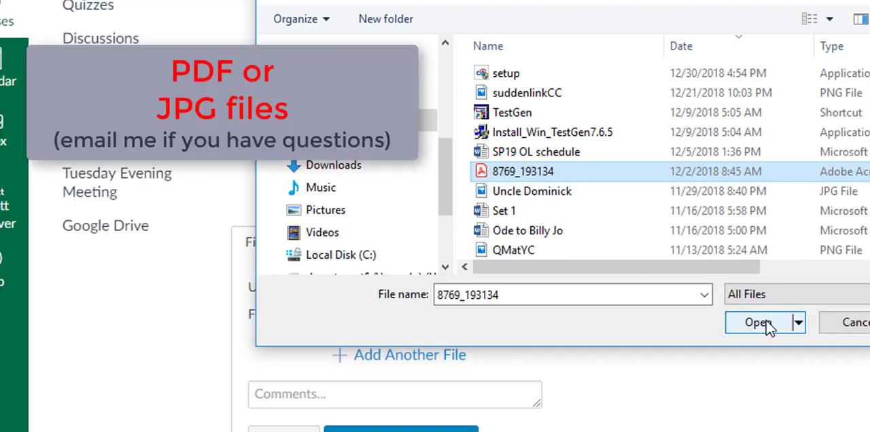
{"action": "left_click", "coordinate": [757, 322]}
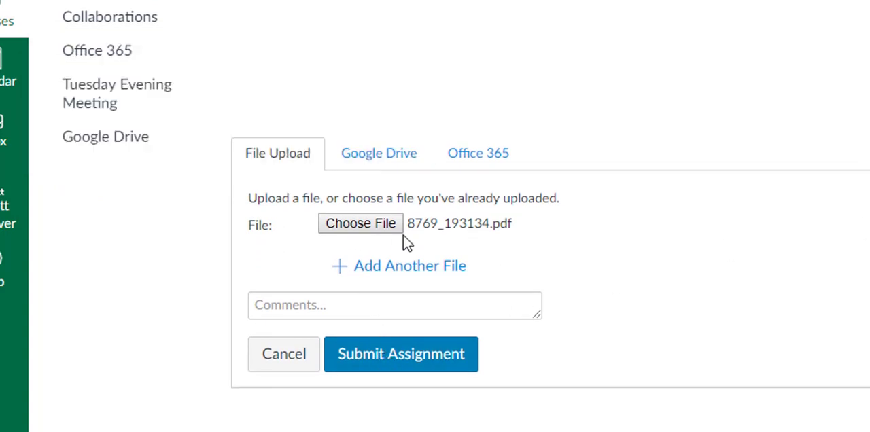
{"action": "mouse_move", "coordinate": [379, 367]}
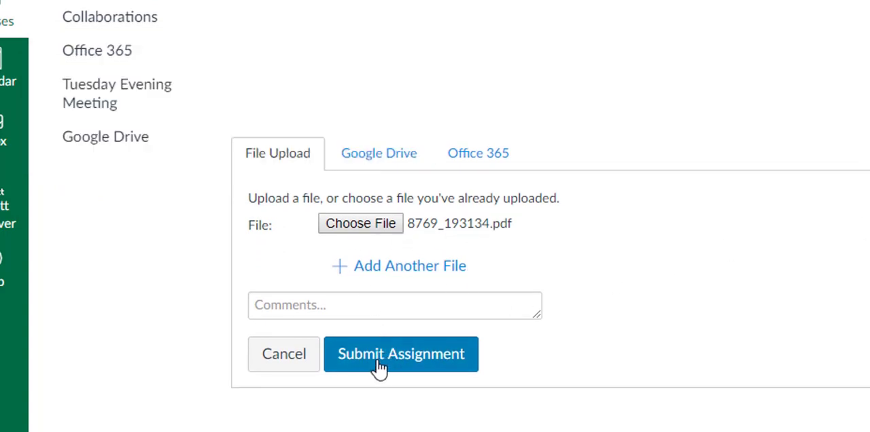
- Submit the Sci Not worksheet and go back to the assignment list
{"action": "left_click", "coordinate": [401, 353]}
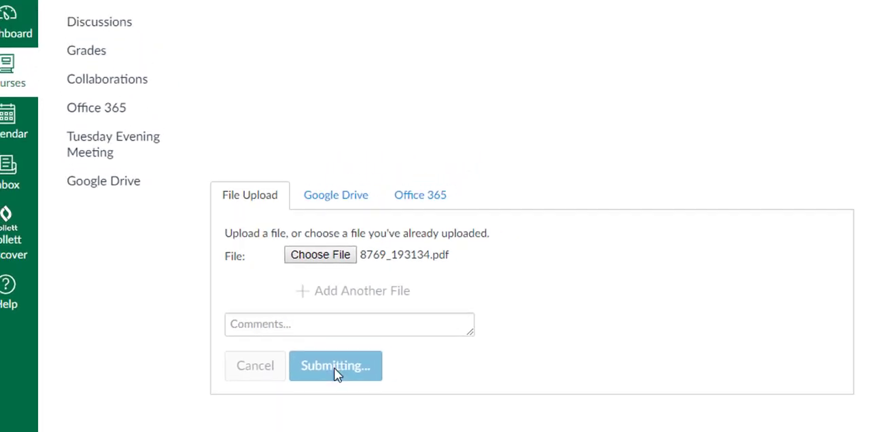
{"action": "left_click", "coordinate": [335, 365]}
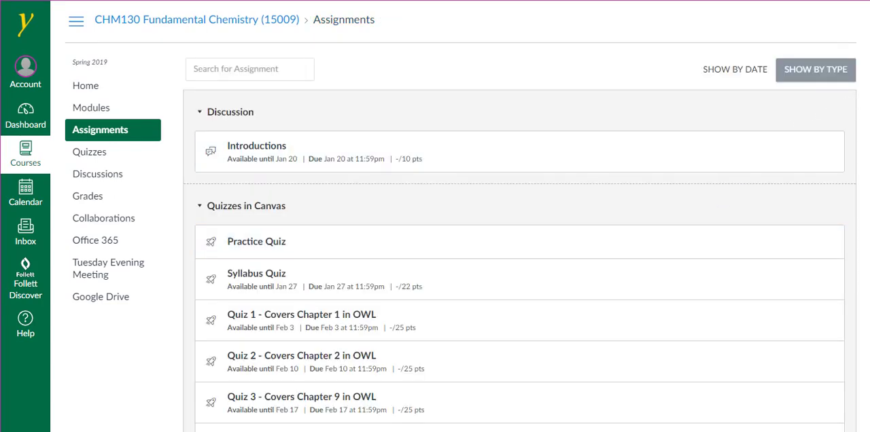
- Open the Getting Started assignment under Lab Kit Pictures to Upload
{"action": "scroll", "scroll_direction": "down", "scroll_amount": 3}
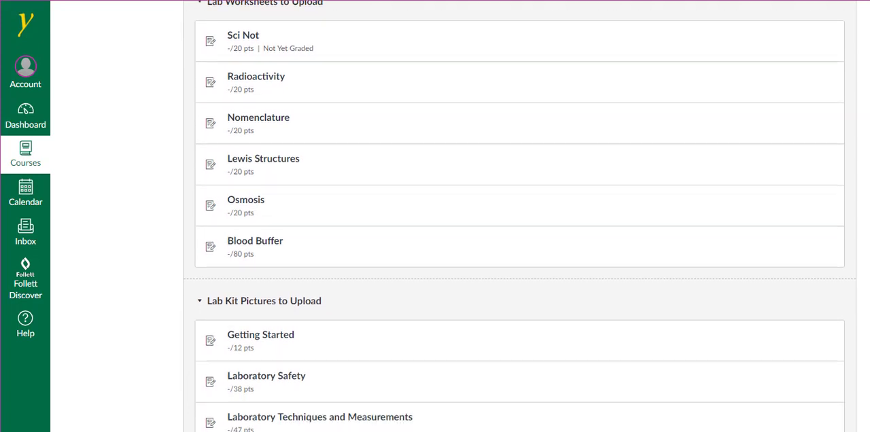
{"action": "scroll", "scroll_direction": "down", "scroll_amount": 3}
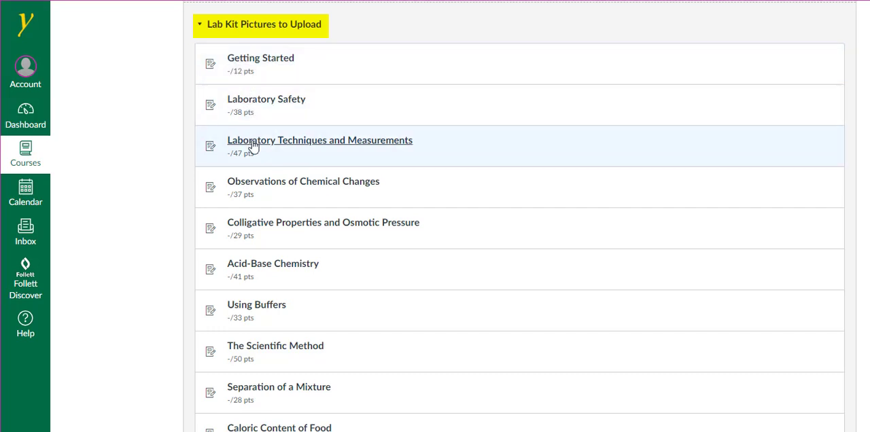
{"action": "mouse_move", "coordinate": [247, 133]}
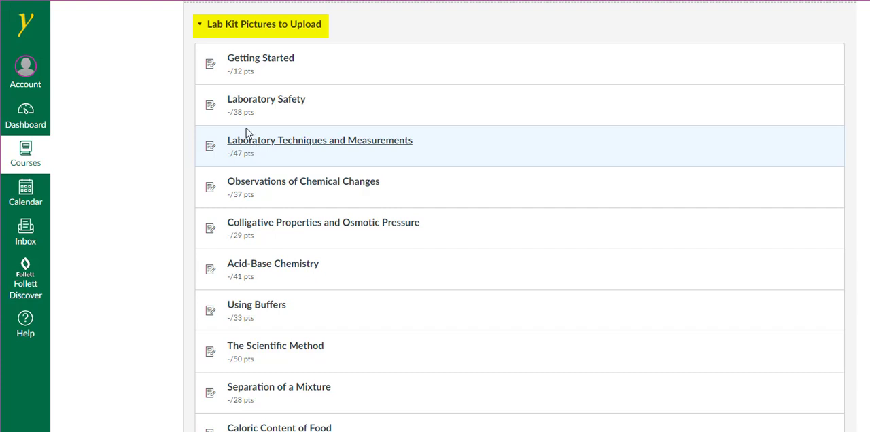
{"action": "mouse_move", "coordinate": [261, 61]}
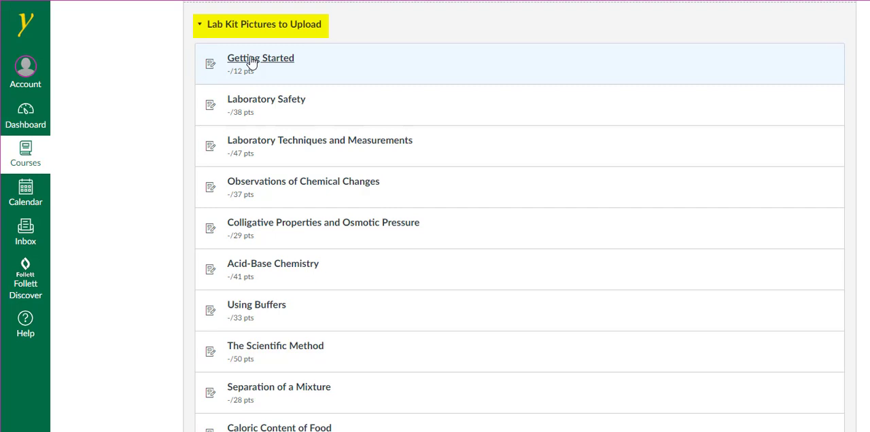
{"action": "left_click", "coordinate": [261, 58]}
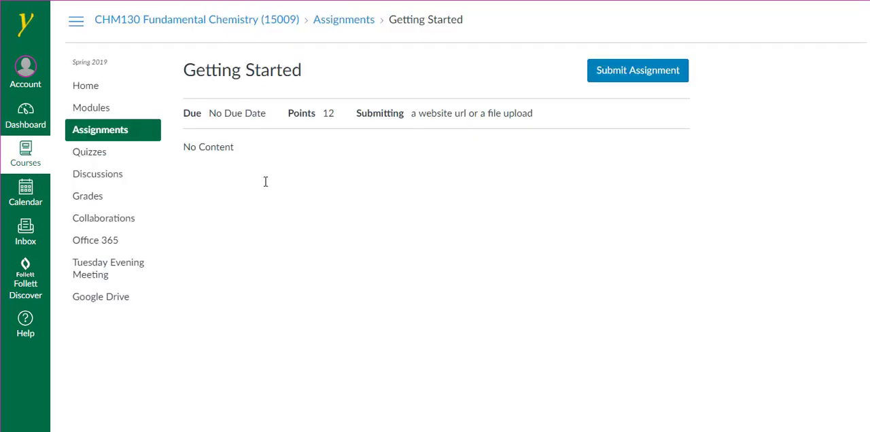
- Start a Getting Started submission and bring up its file upload form
{"action": "left_click", "coordinate": [637, 70]}
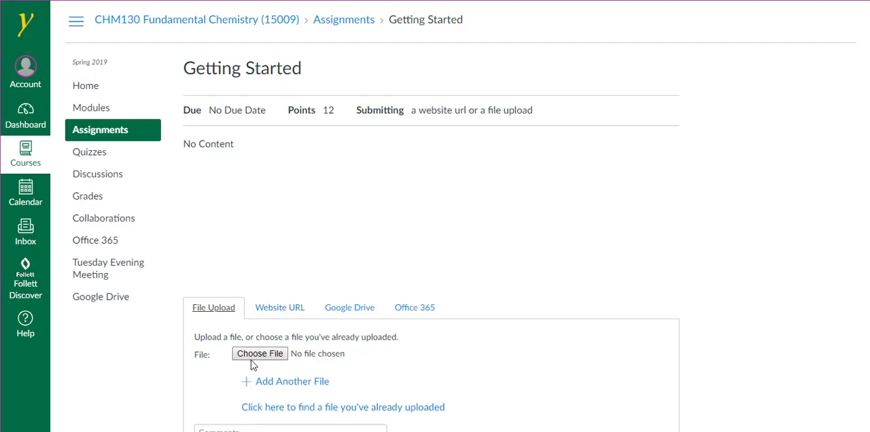
{"action": "mouse_move", "coordinate": [259, 353]}
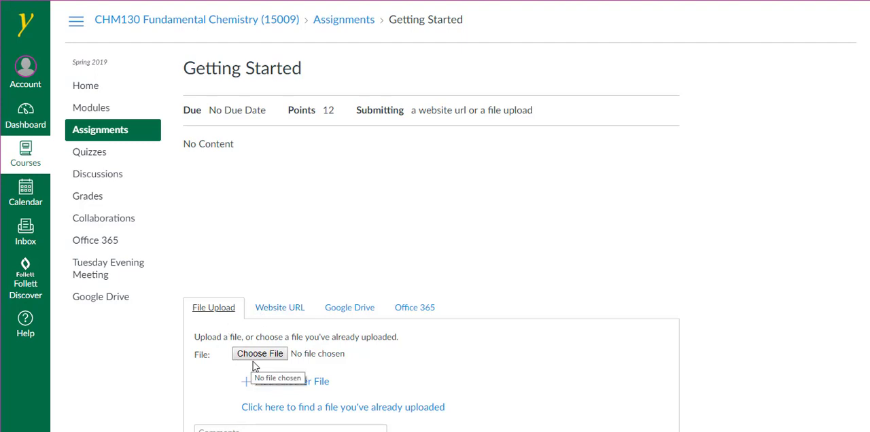
{"action": "left_click", "coordinate": [259, 353]}
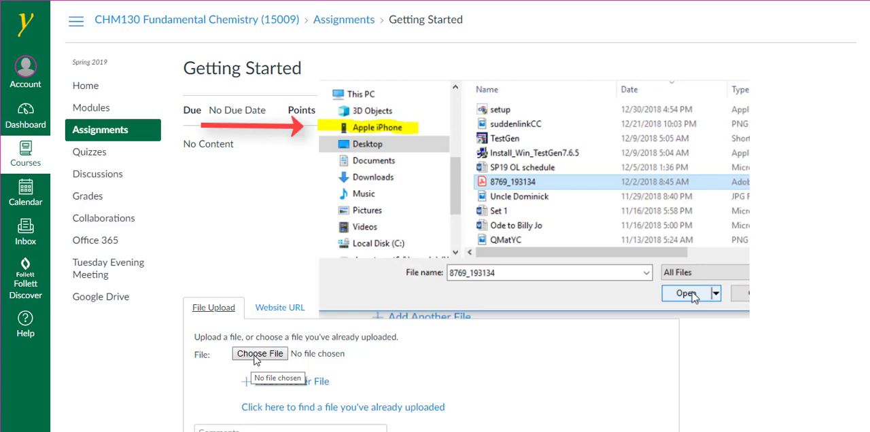
{"action": "left_click", "coordinate": [686, 294]}
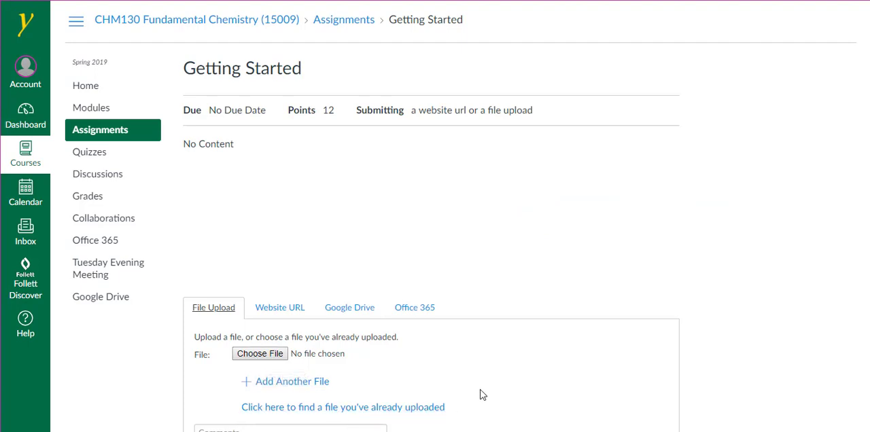
{"action": "mouse_move", "coordinate": [486, 387]}
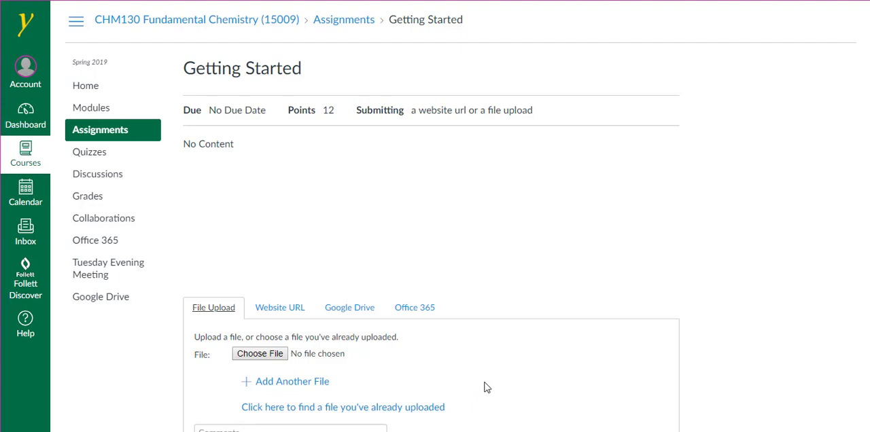